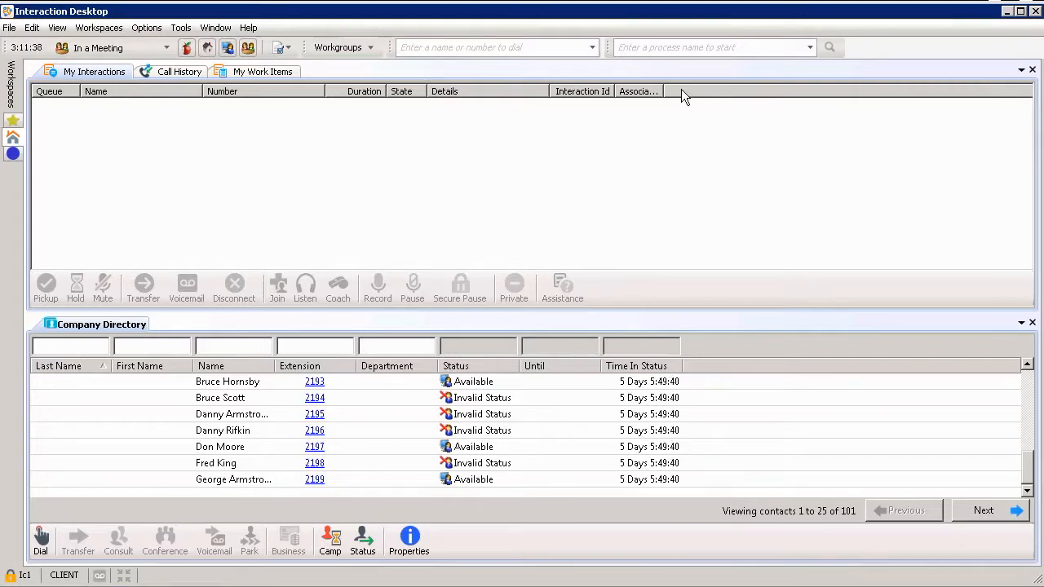
Add the Account Code and Security columns to the My Interactions list
right_click(684, 96)
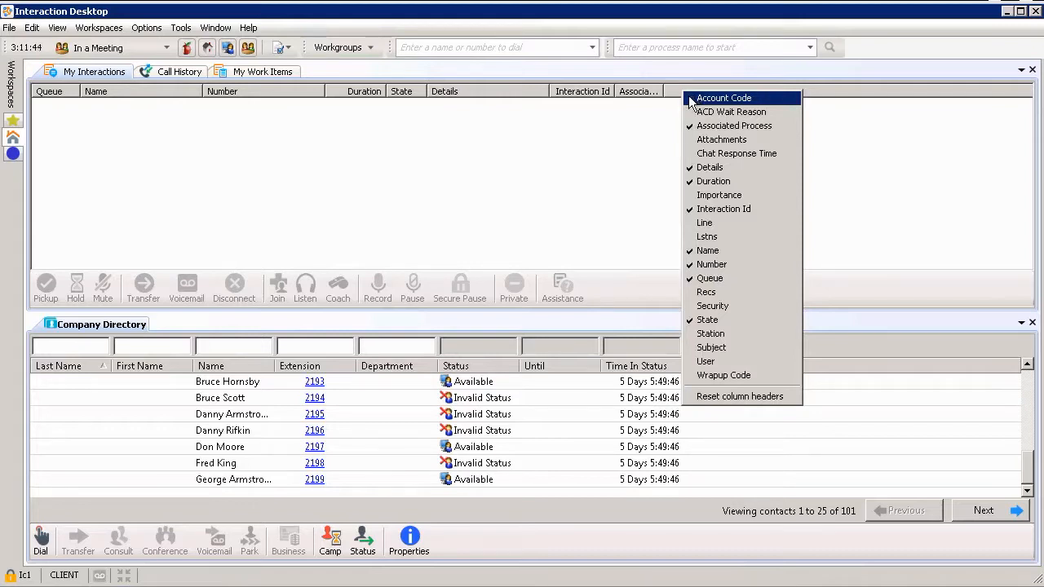
left_click(723, 98)
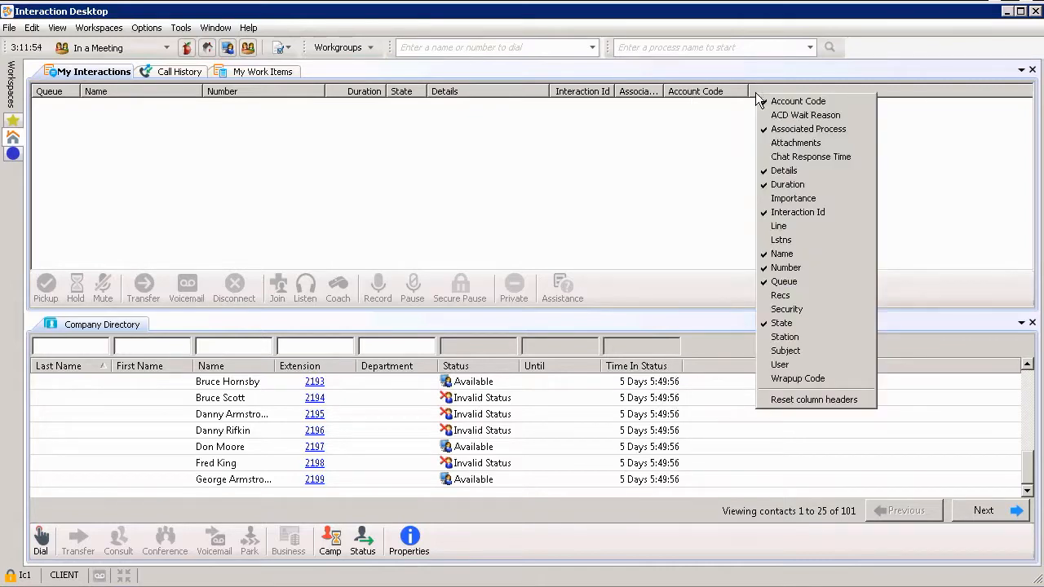
mouse_move(783, 281)
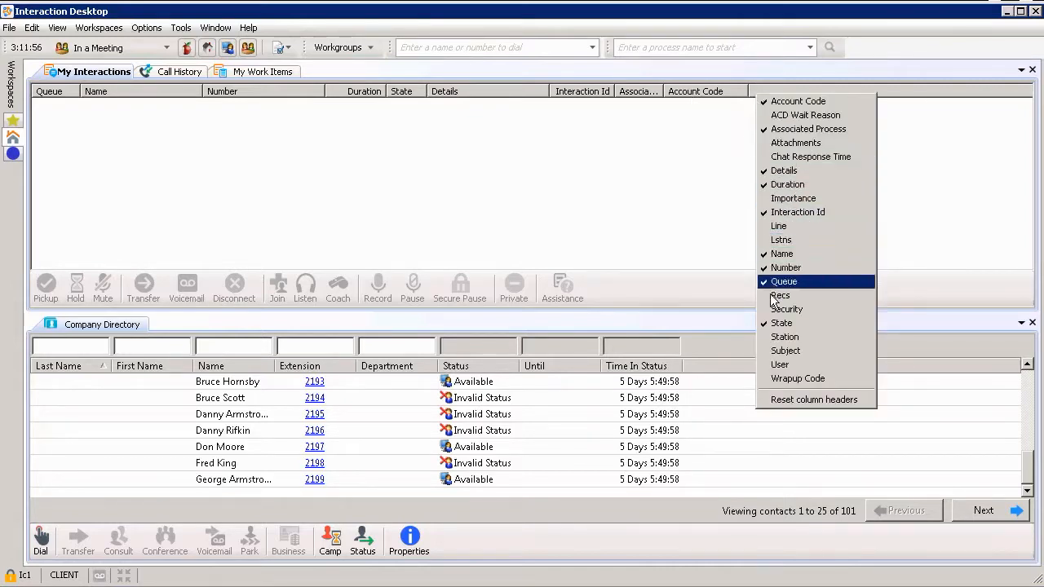
left_click(786, 308)
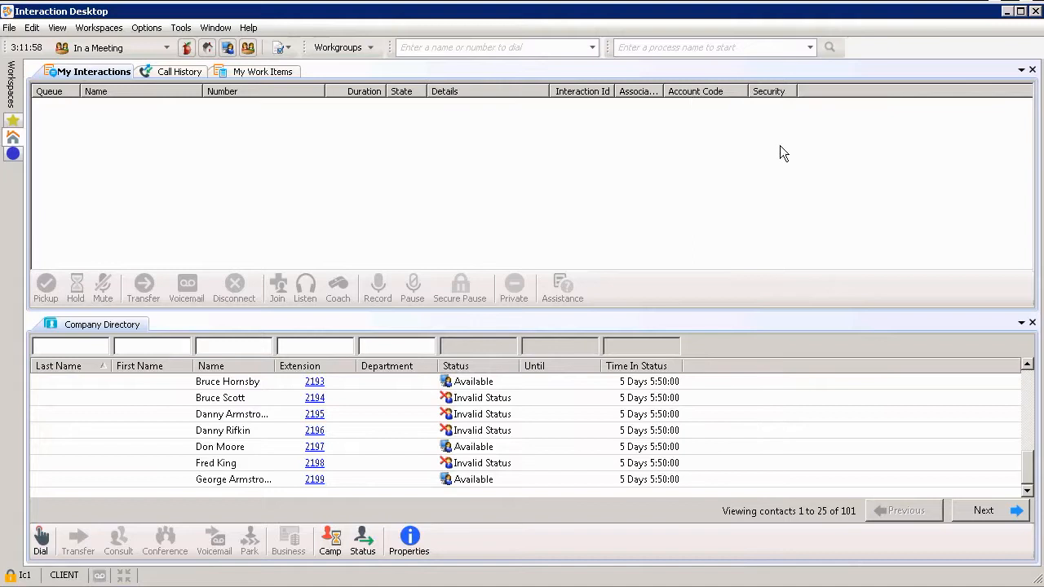
mouse_move(398, 433)
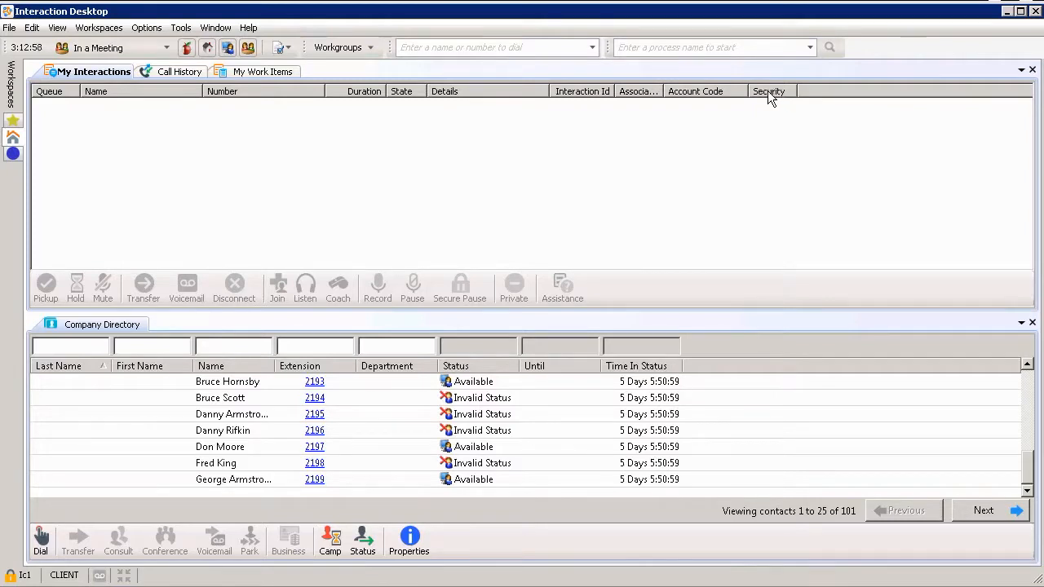
Uncheck Security in the My Interactions column menu, leaving Account Code last
right_click(768, 90)
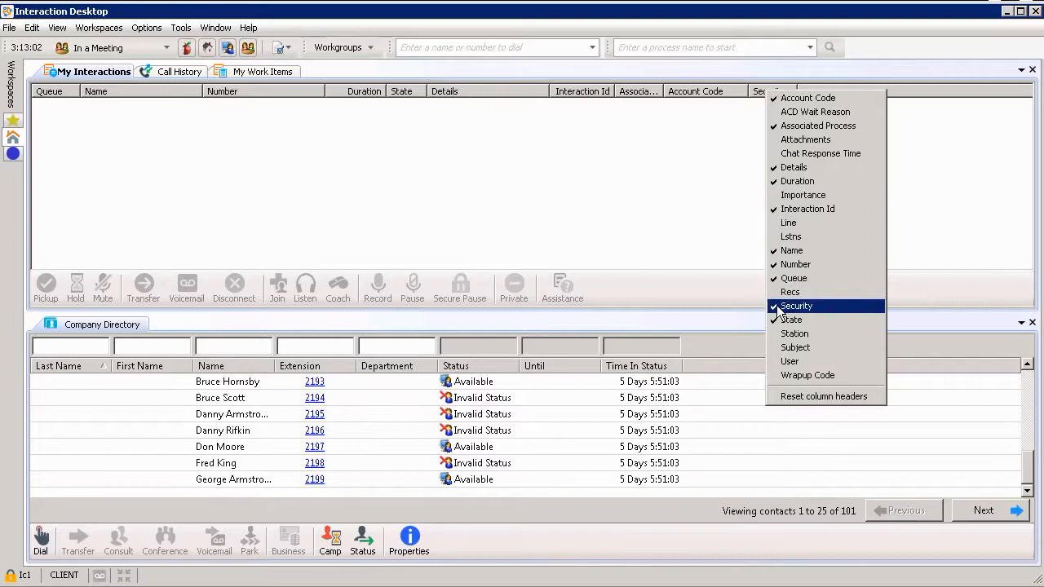
left_click(796, 305)
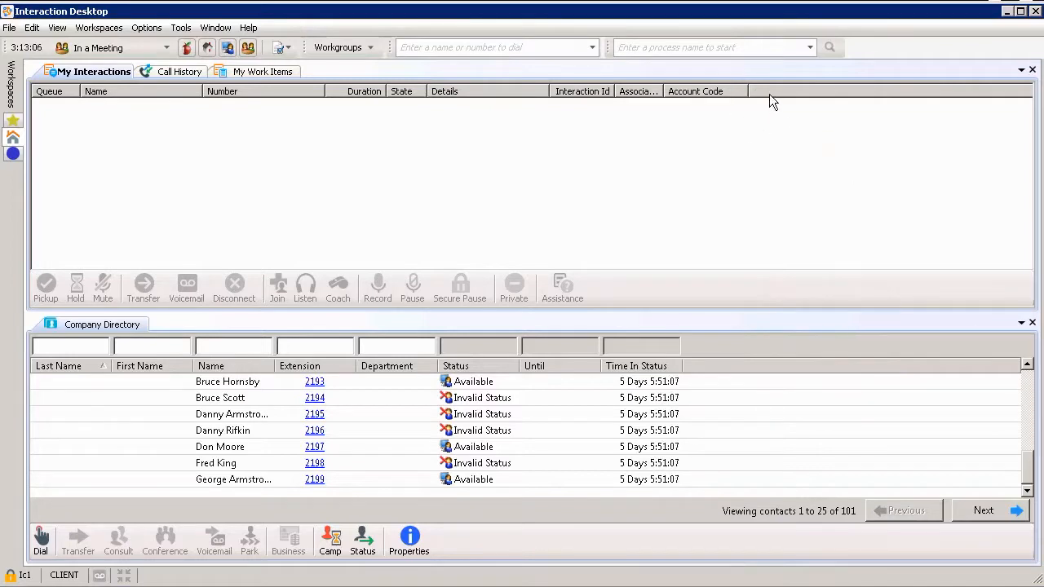
mouse_move(725, 105)
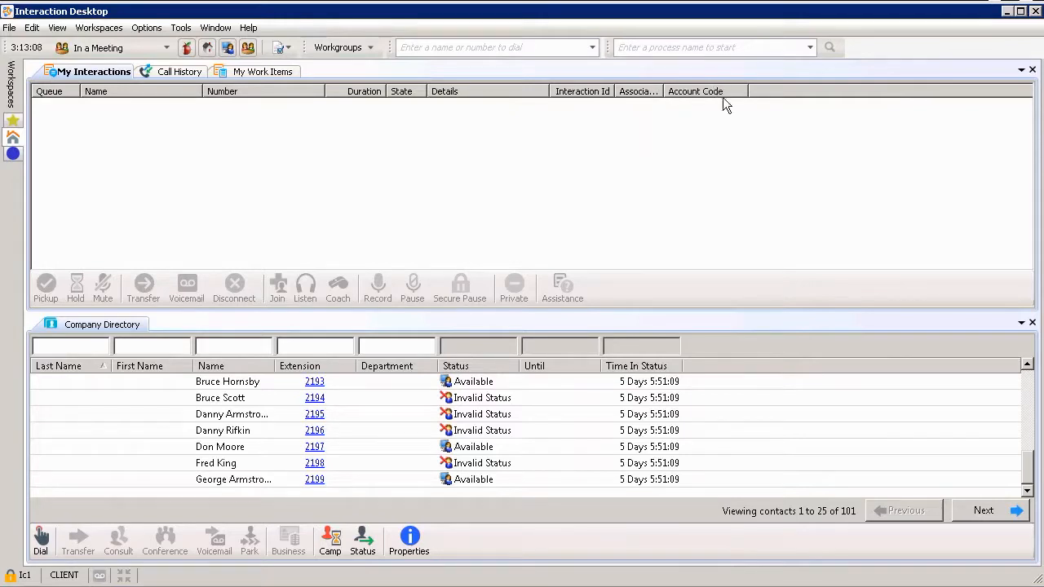
mouse_move(734, 120)
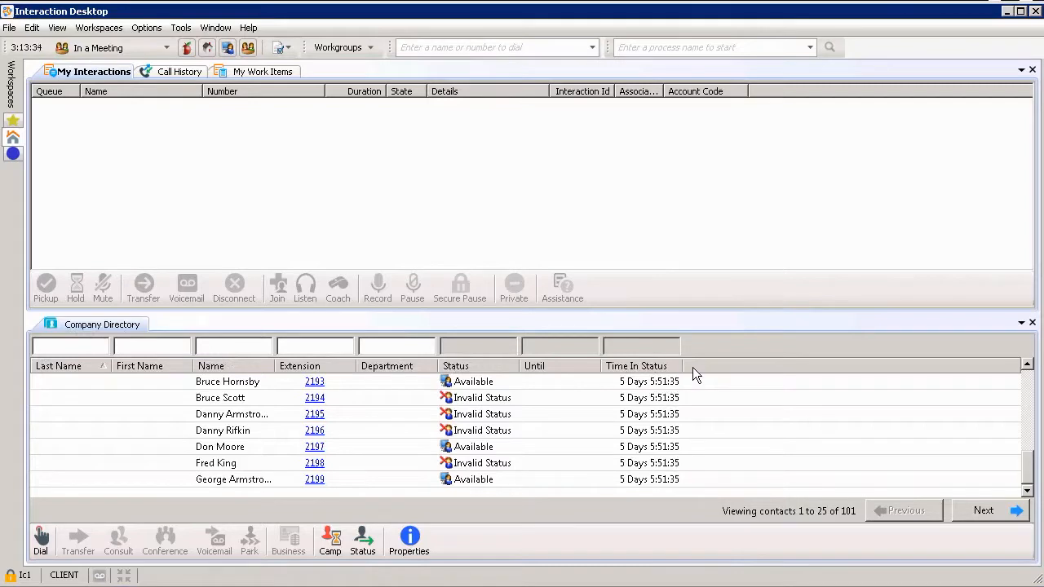
mouse_move(701, 368)
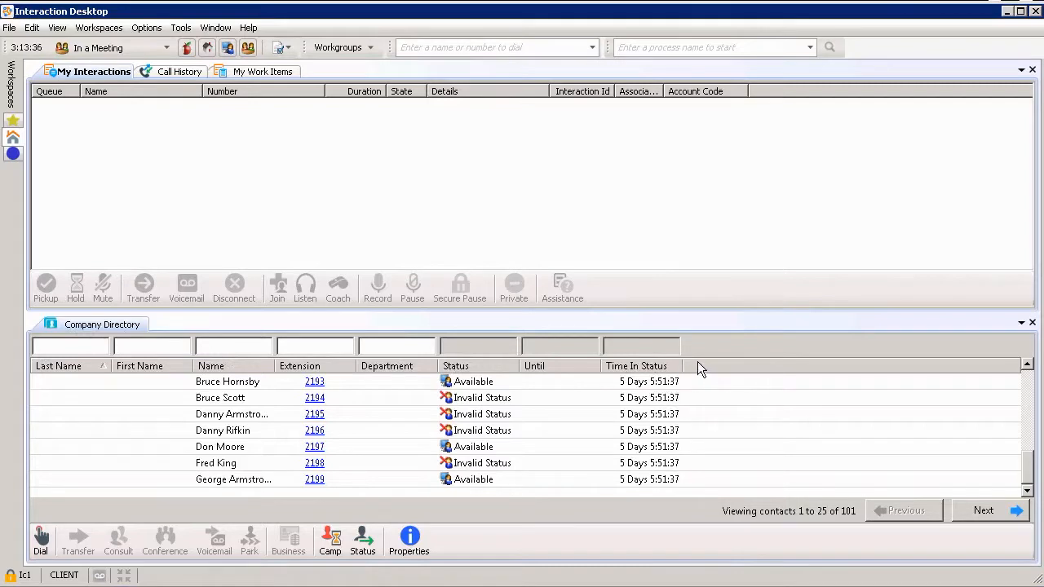
Add Status Notes from the Status Columns submenu to the Company Directory header
left_click(697, 365)
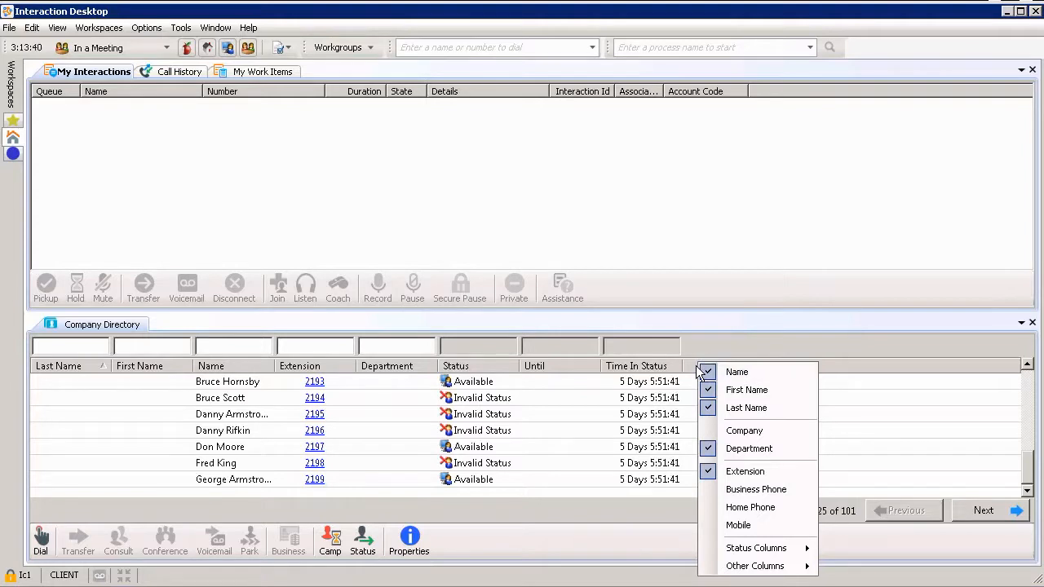
mouse_move(756, 547)
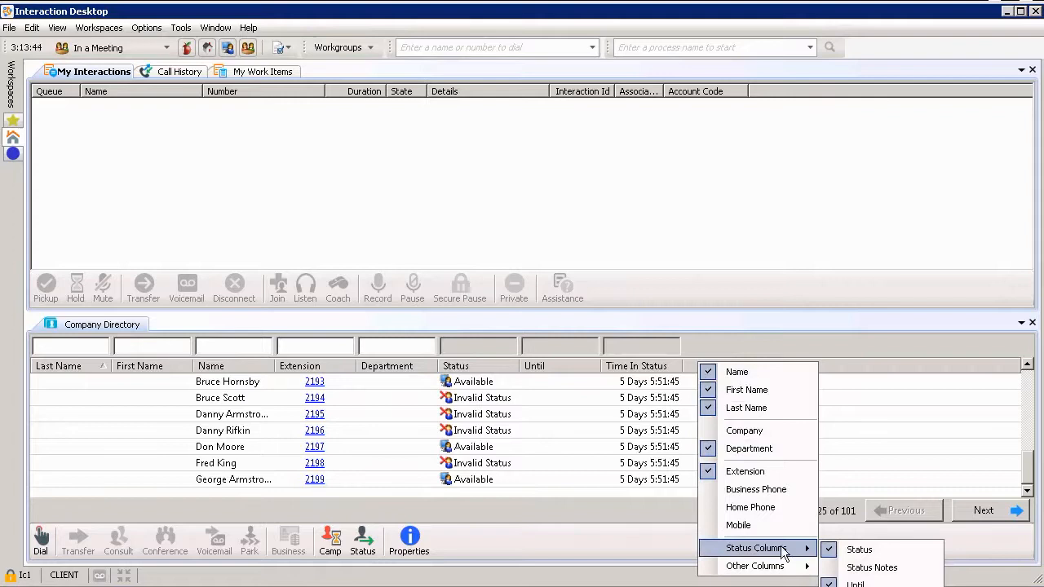
mouse_move(870, 567)
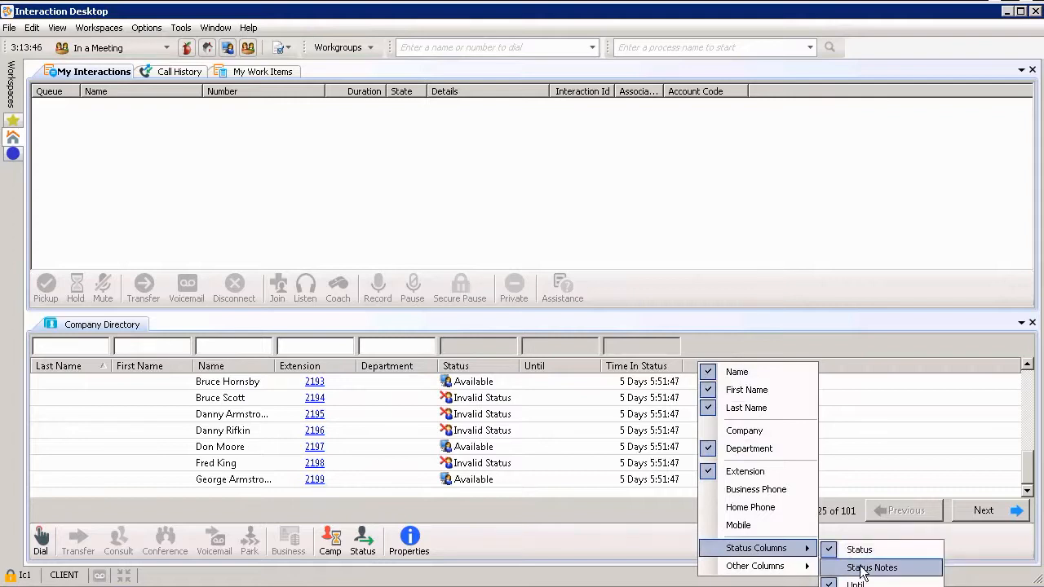
left_click(871, 568)
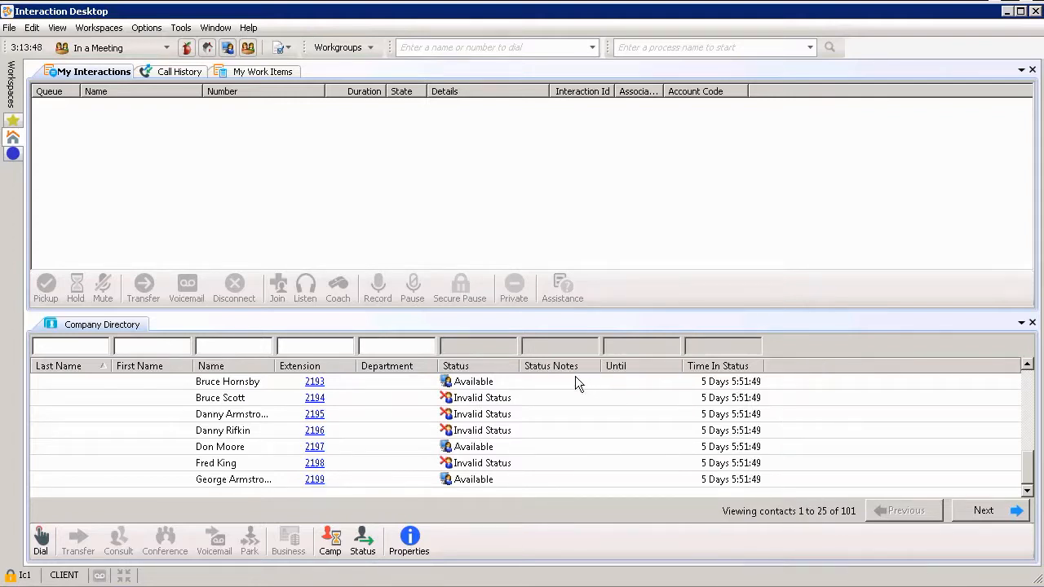
mouse_move(570, 374)
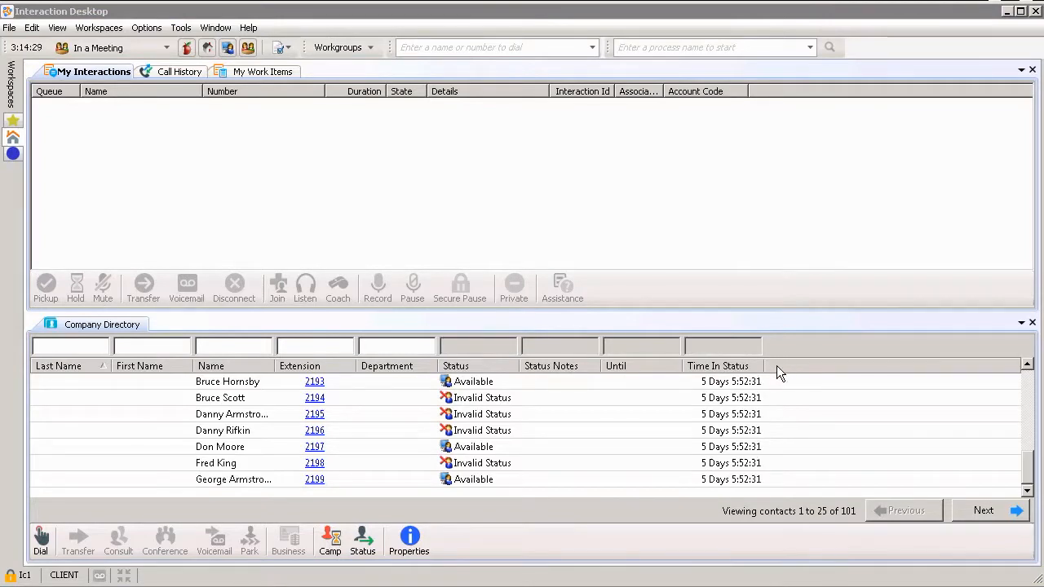
left_click(781, 366)
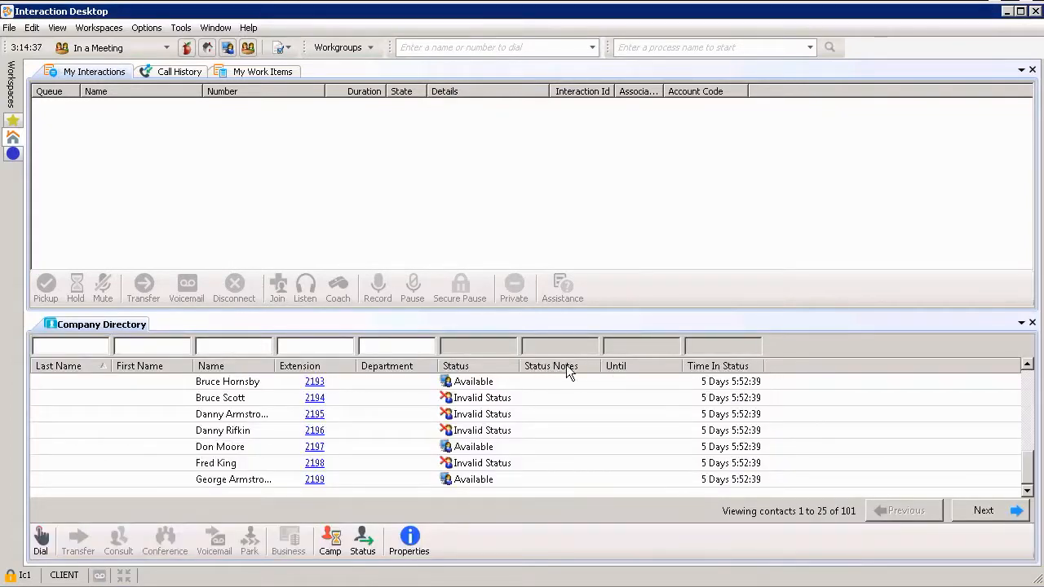
Check Mobile in the Company Directory column menu, placing it after Time In Status
right_click(550, 365)
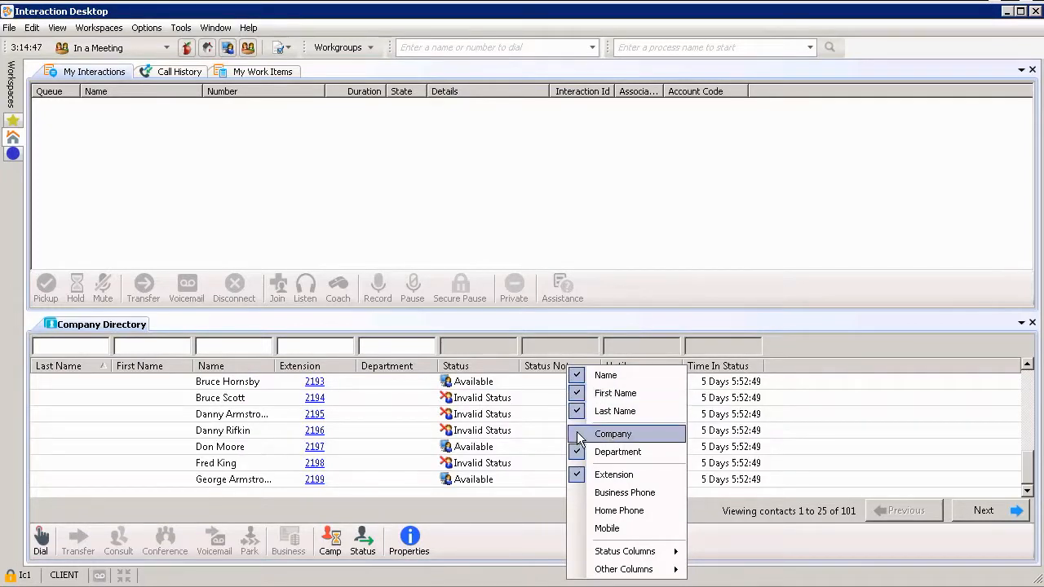
mouse_move(619, 509)
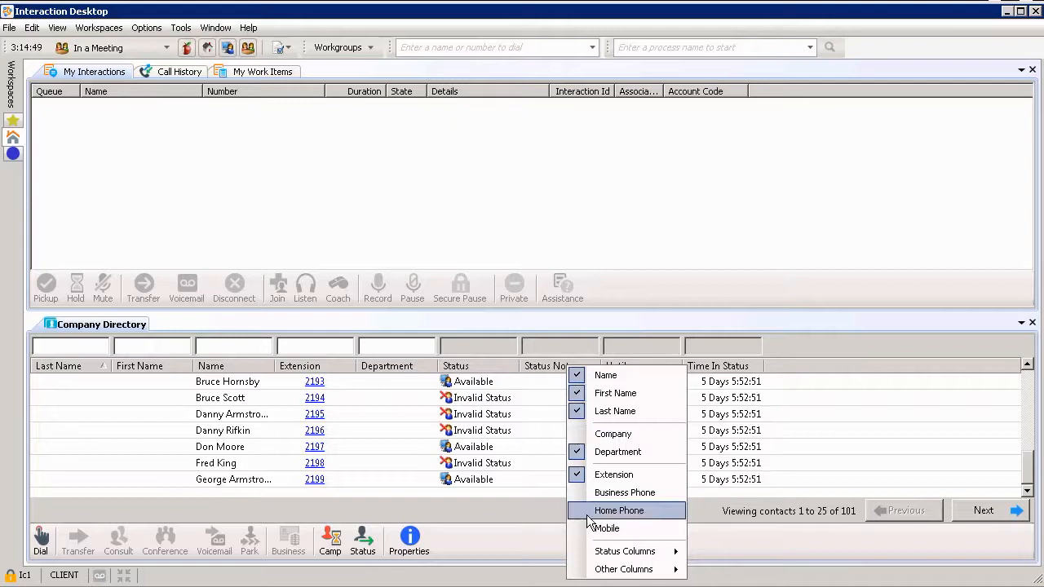
mouse_move(607, 528)
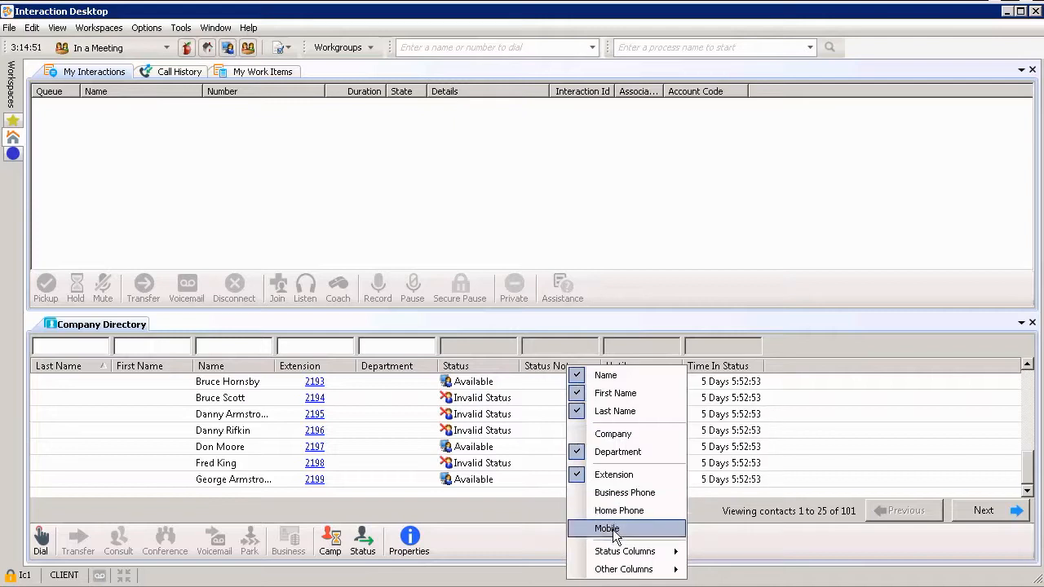
left_click(606, 528)
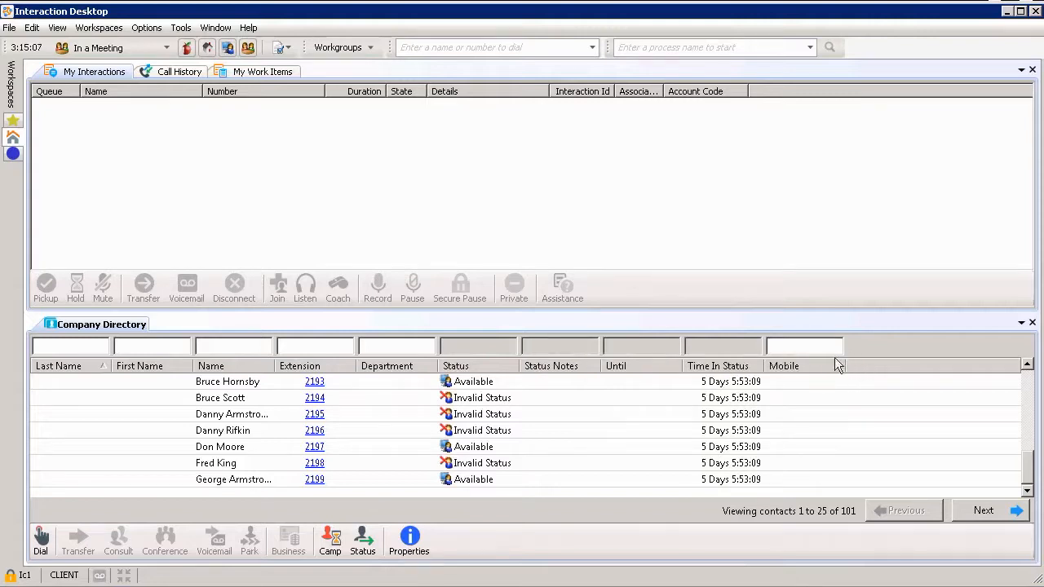
mouse_move(758, 428)
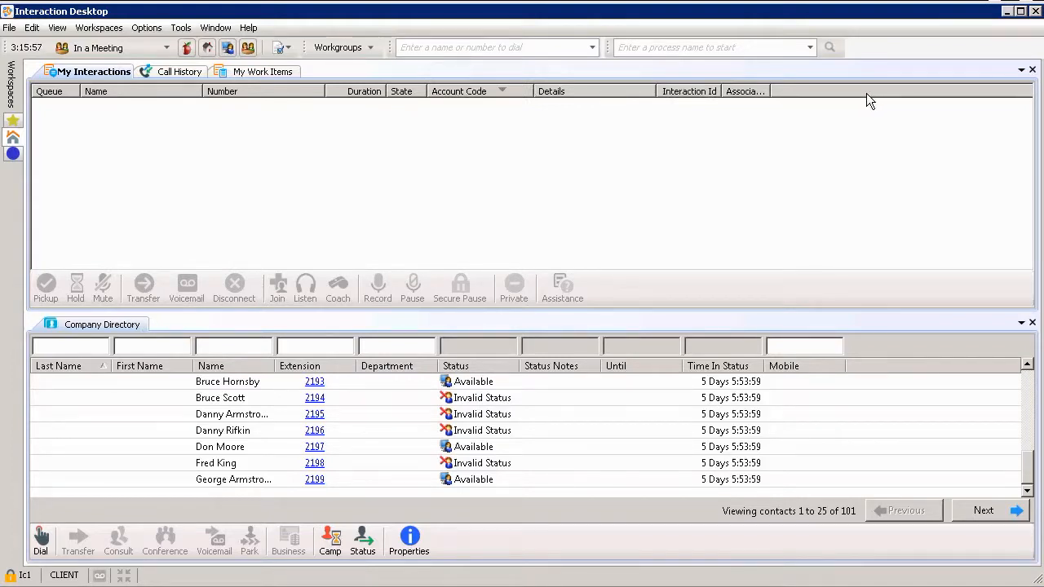
mouse_move(689, 424)
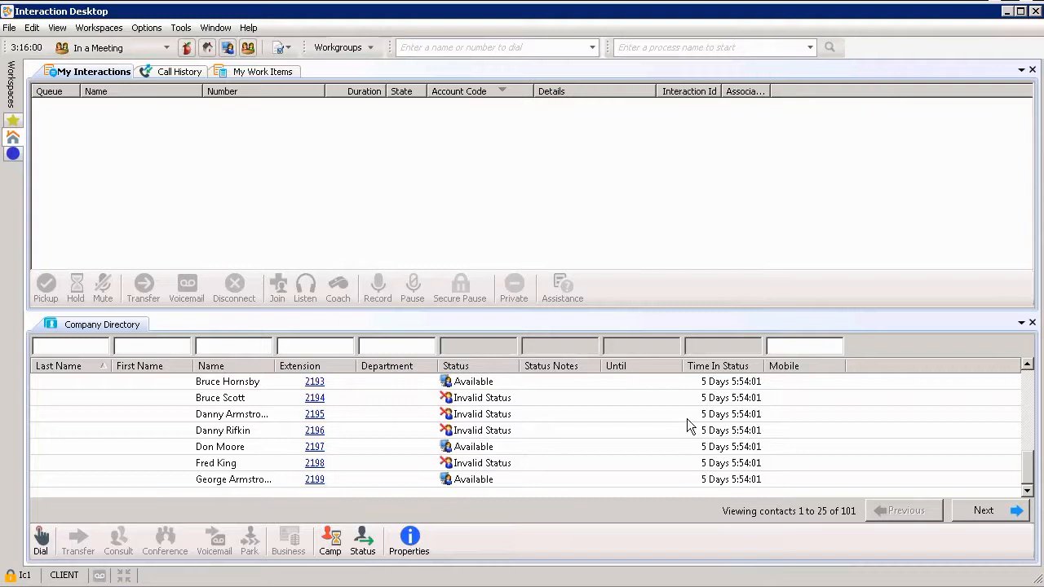
mouse_move(391, 97)
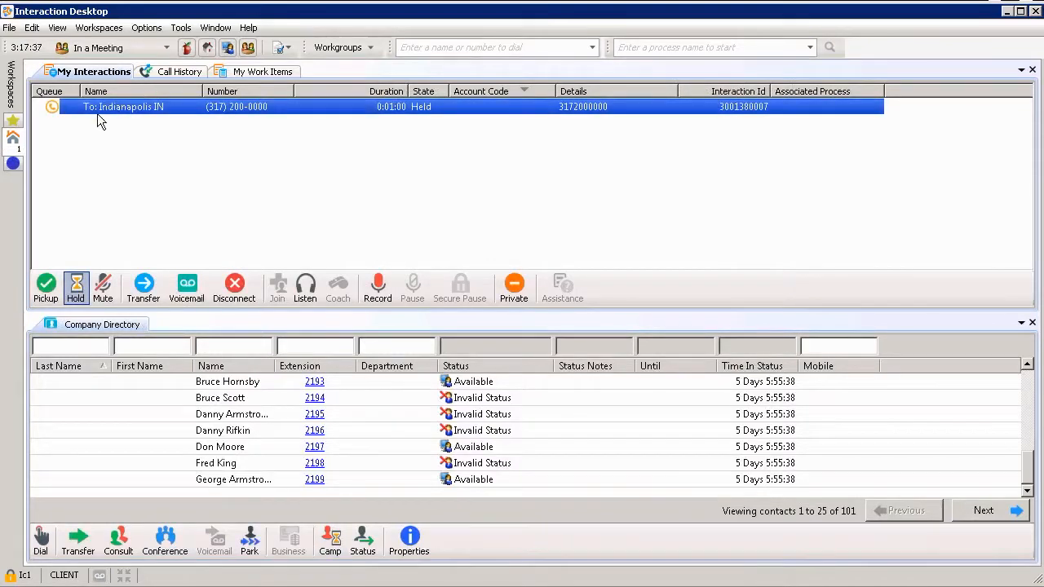
mouse_move(218, 120)
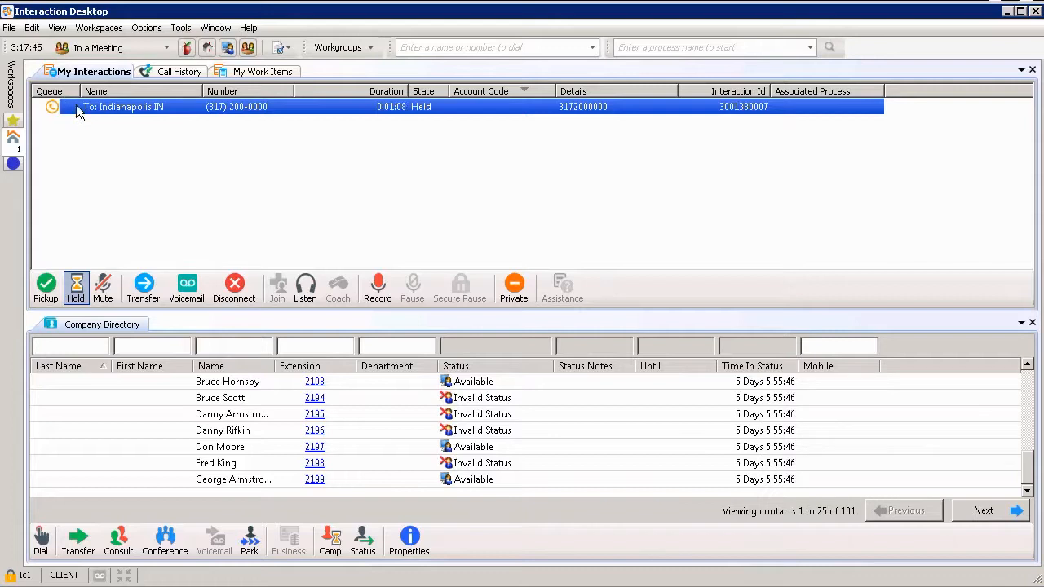
mouse_move(369, 116)
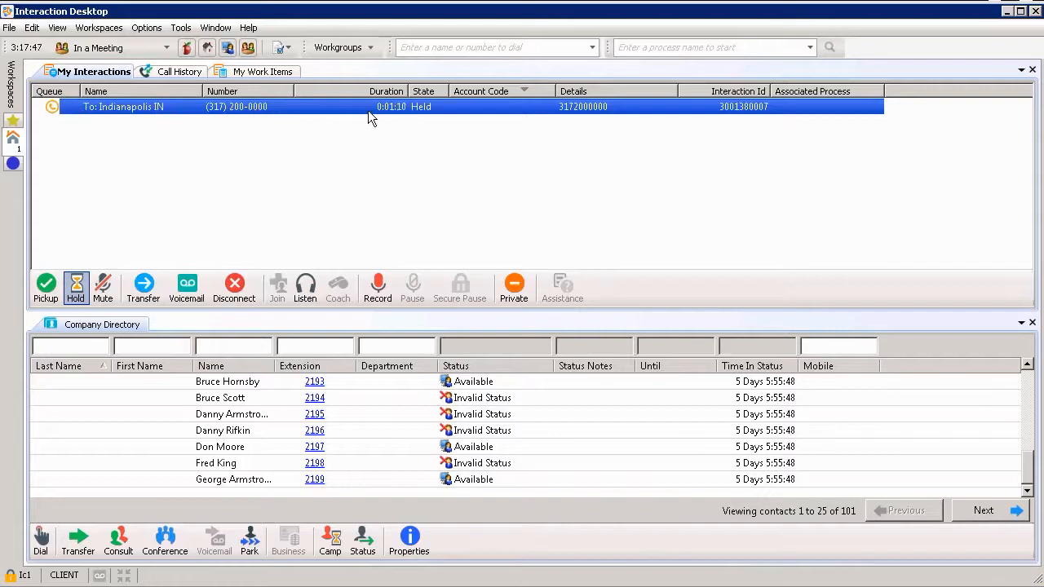
mouse_move(514, 119)
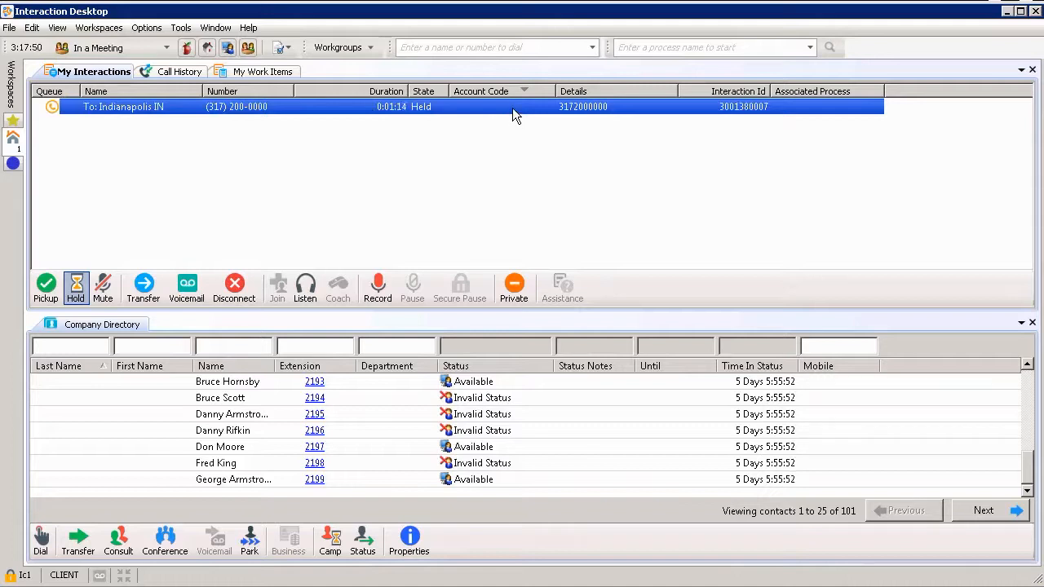
mouse_move(736, 112)
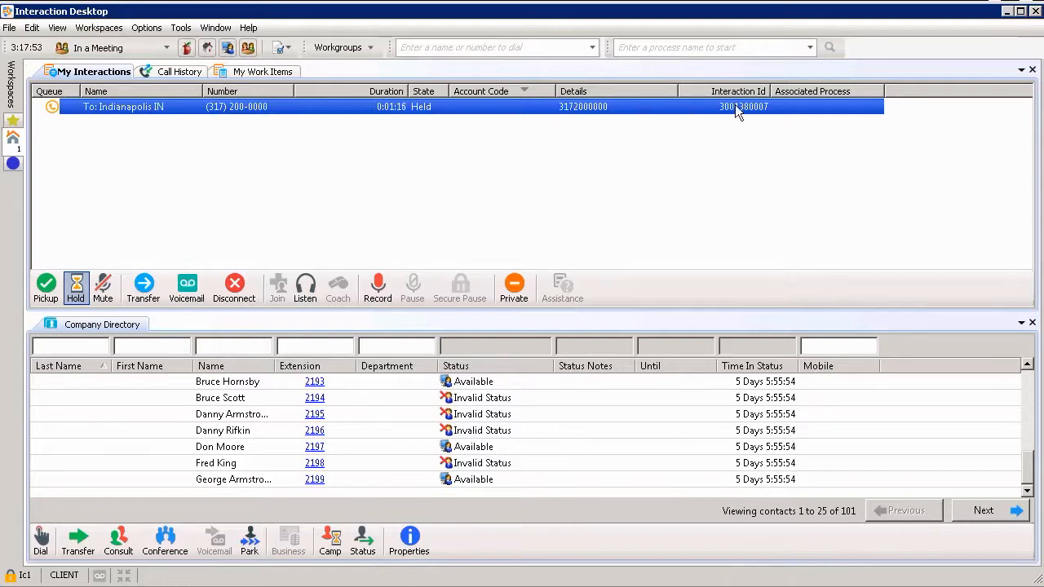
mouse_move(718, 113)
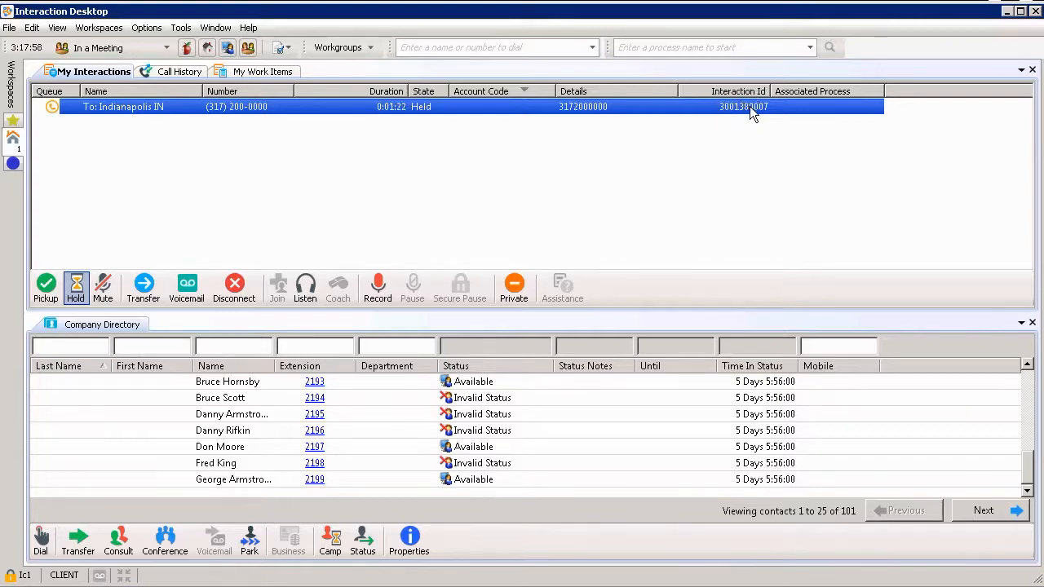
mouse_move(734, 121)
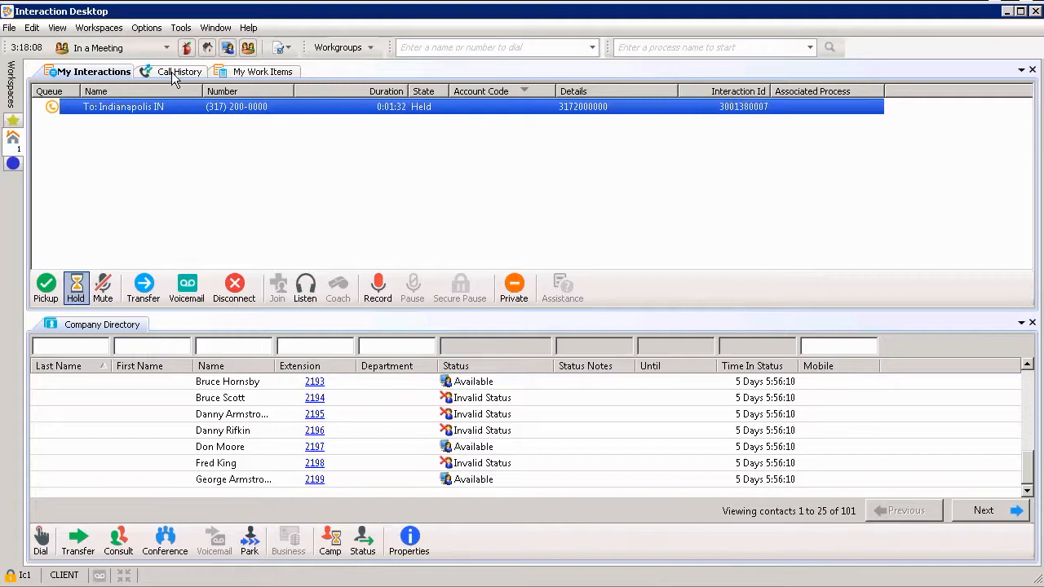
Switch to Call History to see the Called entry from System at 4:10 PM
left_click(177, 71)
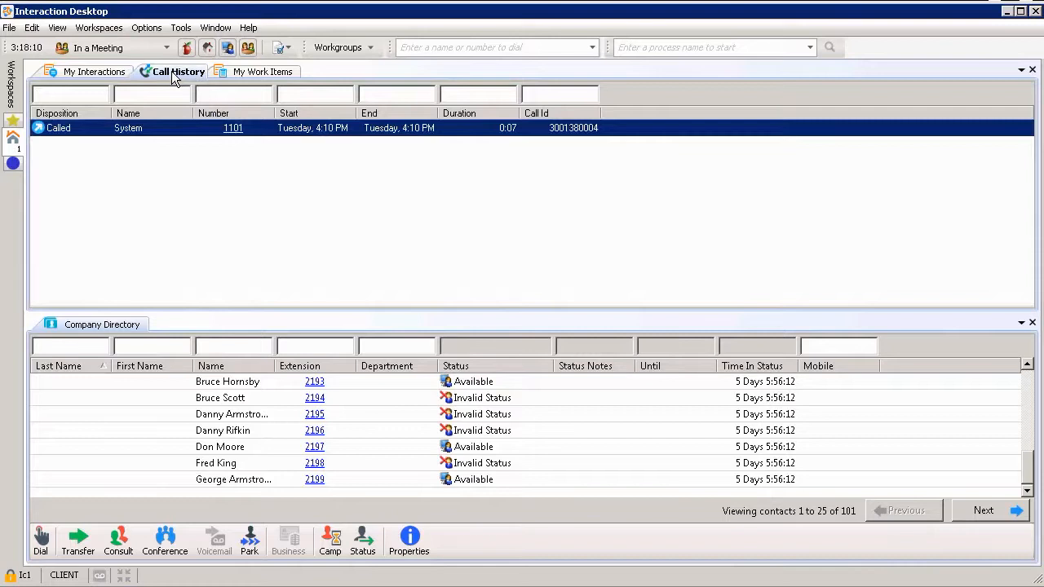
mouse_move(82, 137)
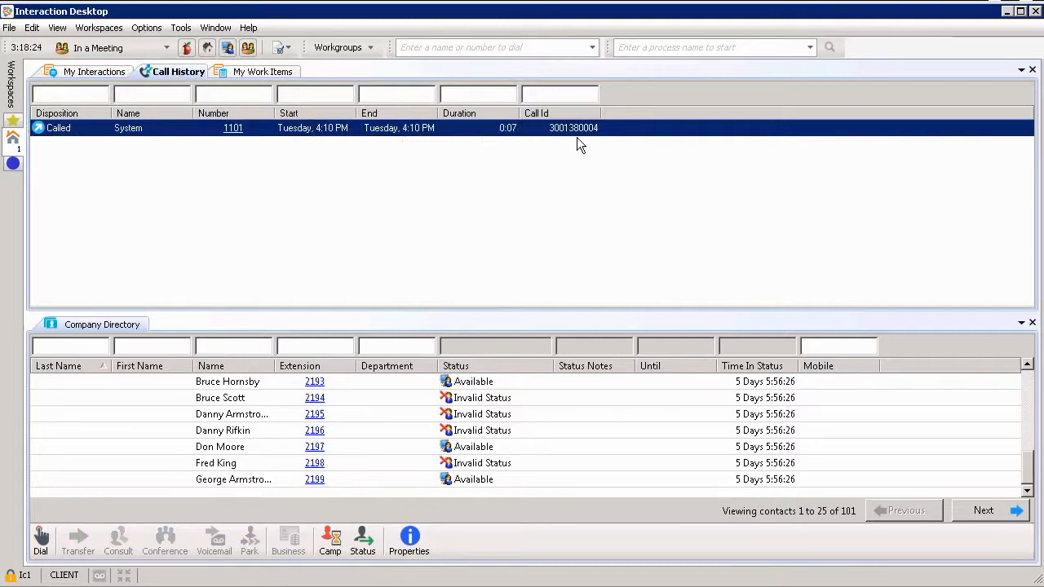
mouse_move(485, 318)
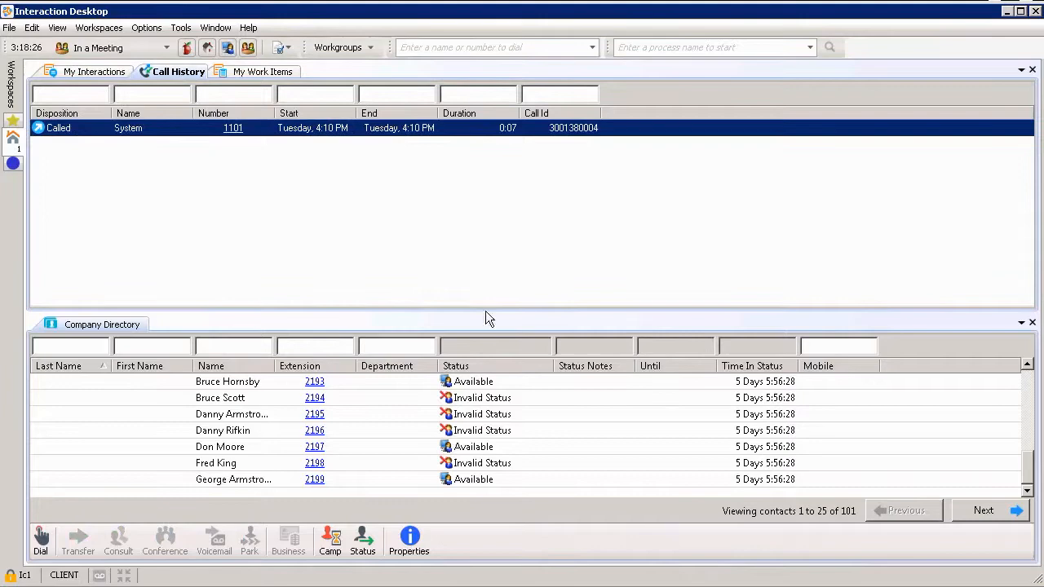